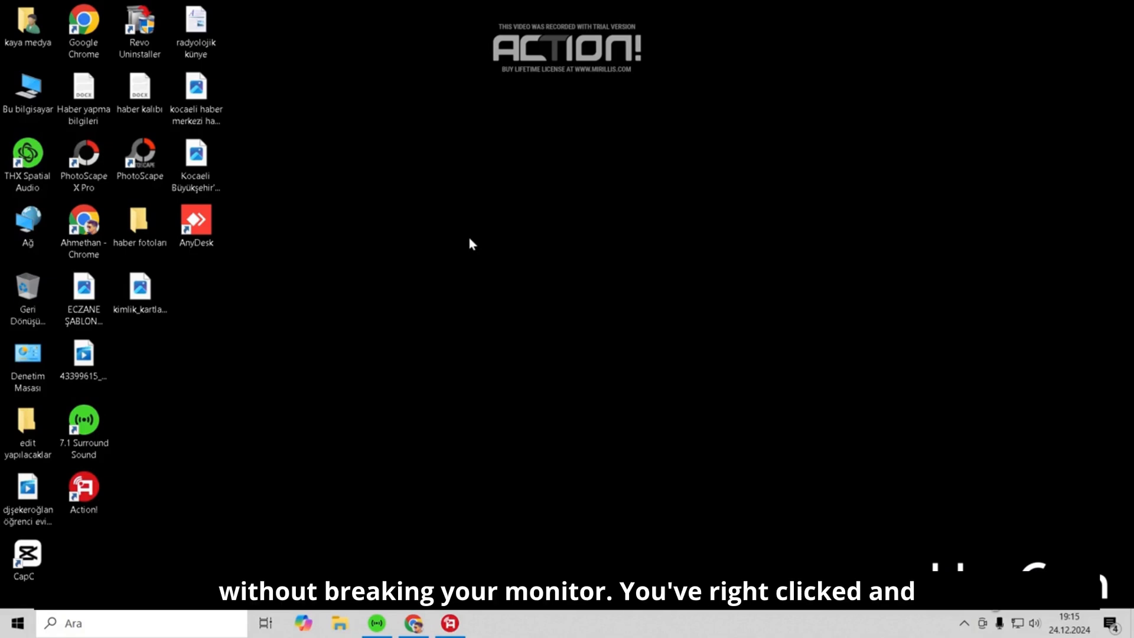
Step: Bring up the desktop's shortcut menu listing Görüntü ayarları
right_click(471, 243)
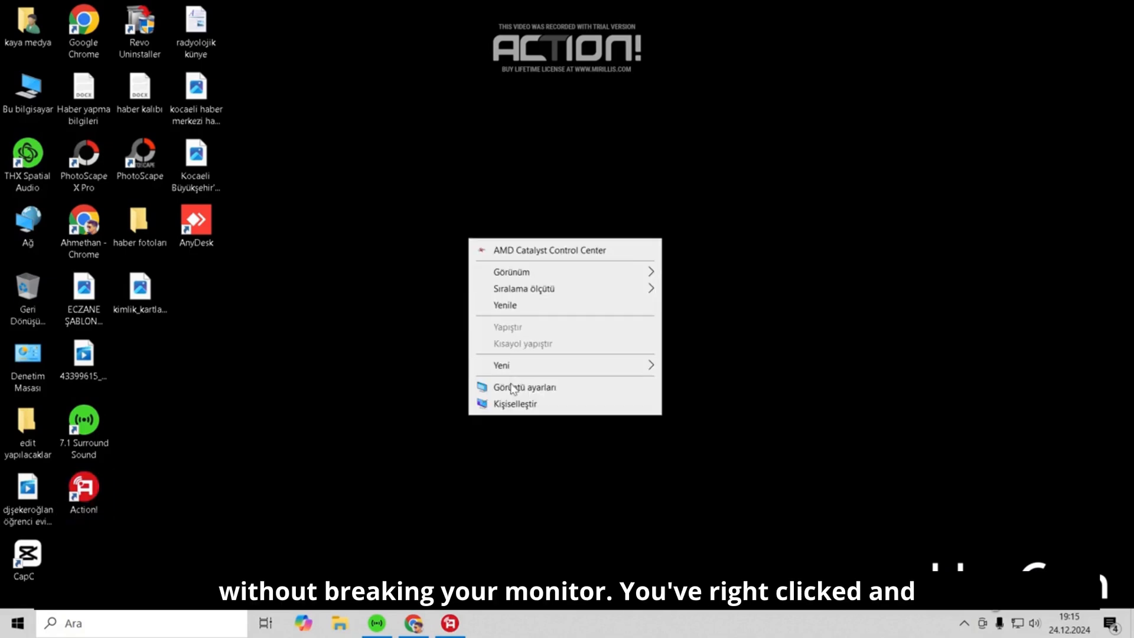
Step: View the Ekran çözünürlüğü choices on the Display page, then return to the desktop
left_click(521, 388)
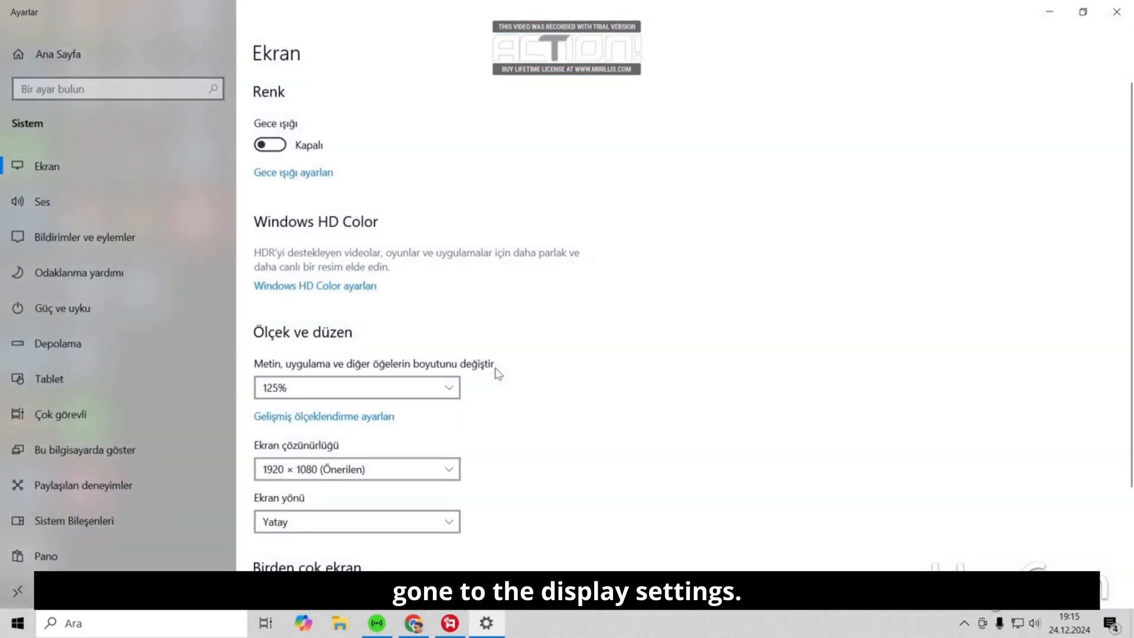
scroll("down", 3)
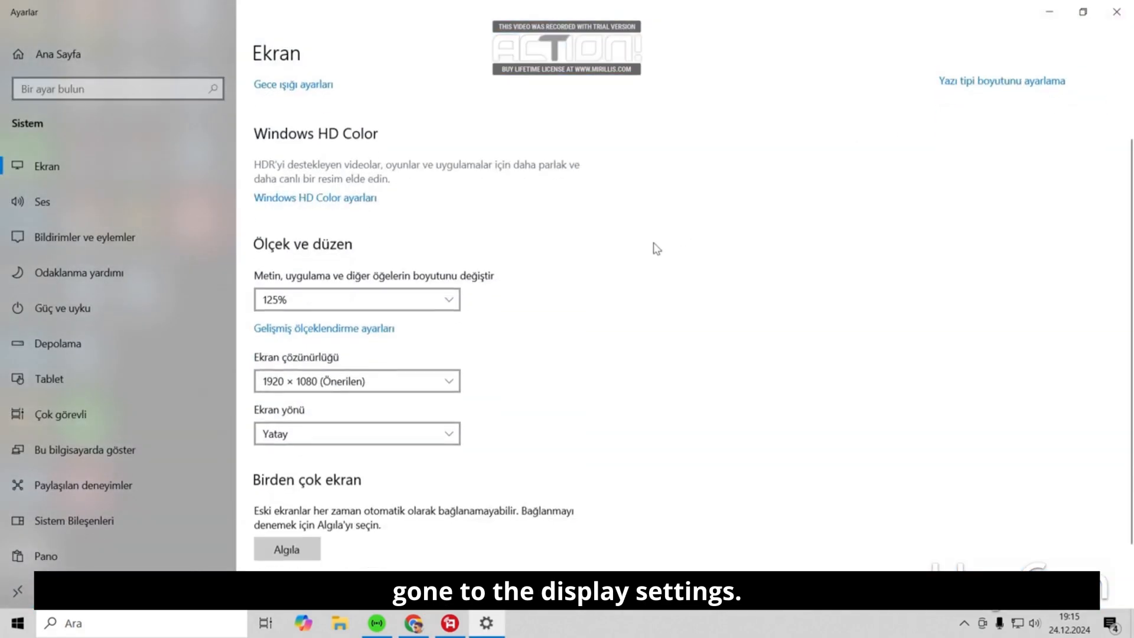
left_click(357, 380)
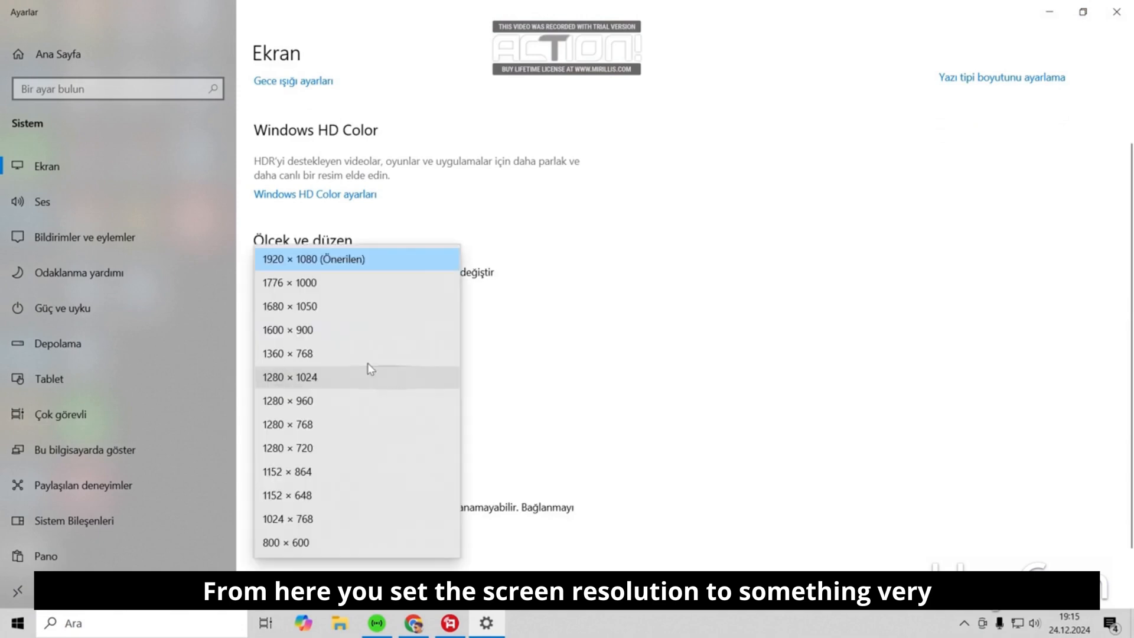
left_click(355, 259)
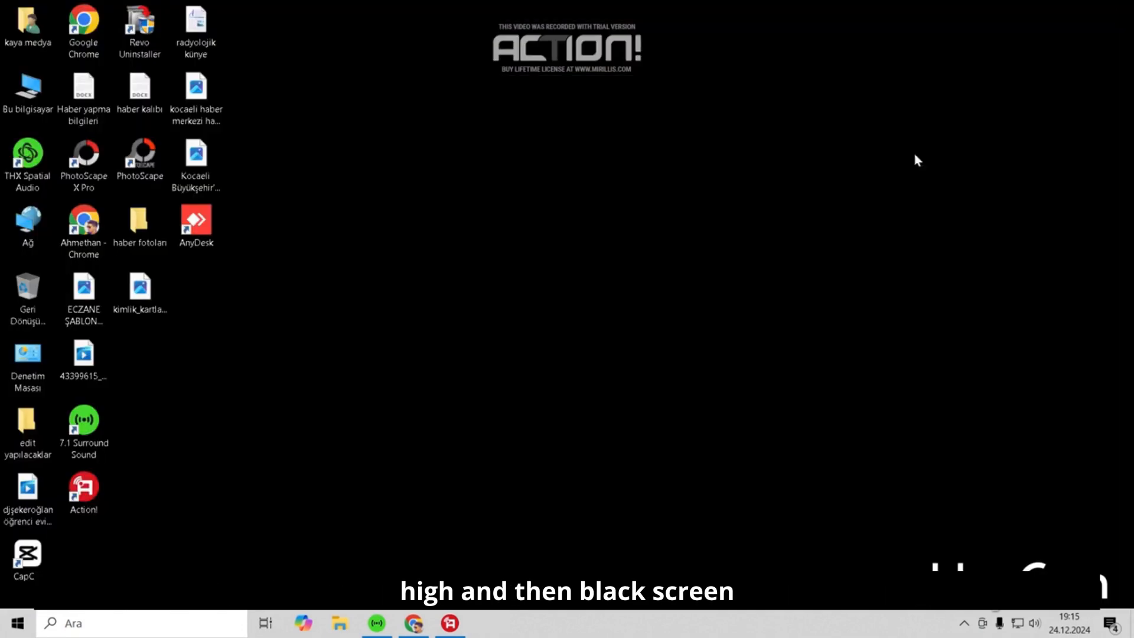
mouse_move(806, 198)
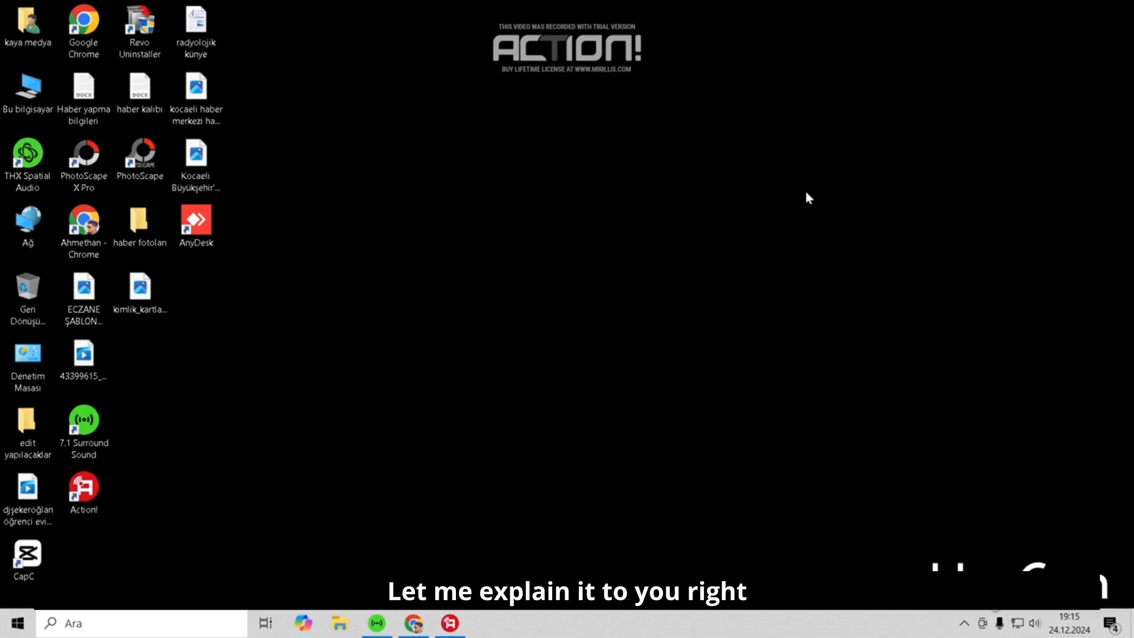
mouse_move(487, 252)
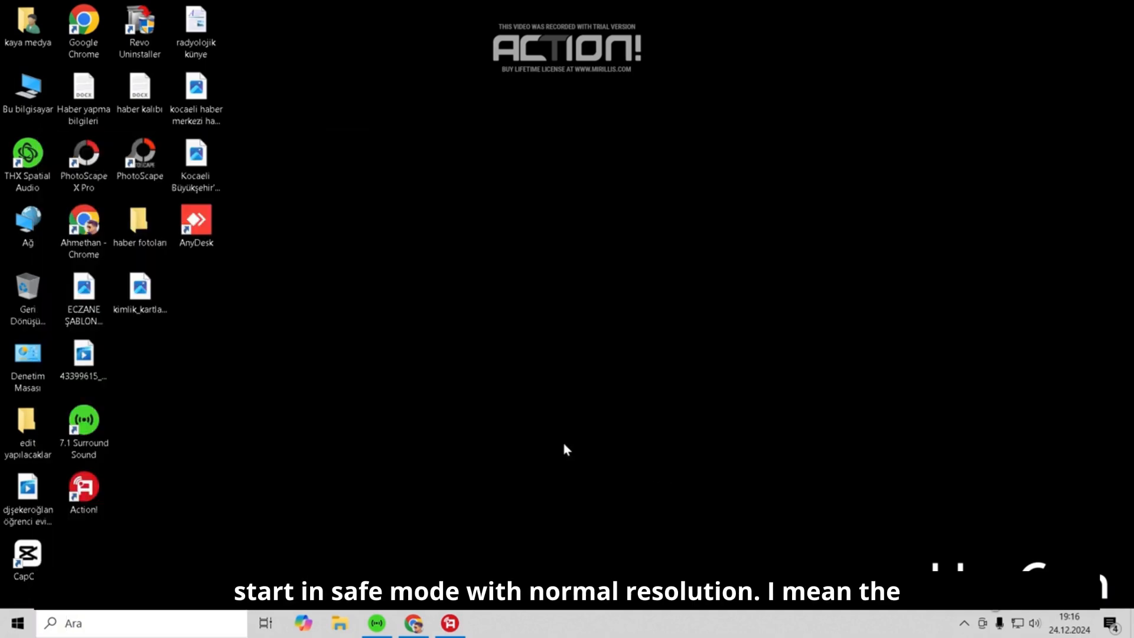
mouse_move(217, 405)
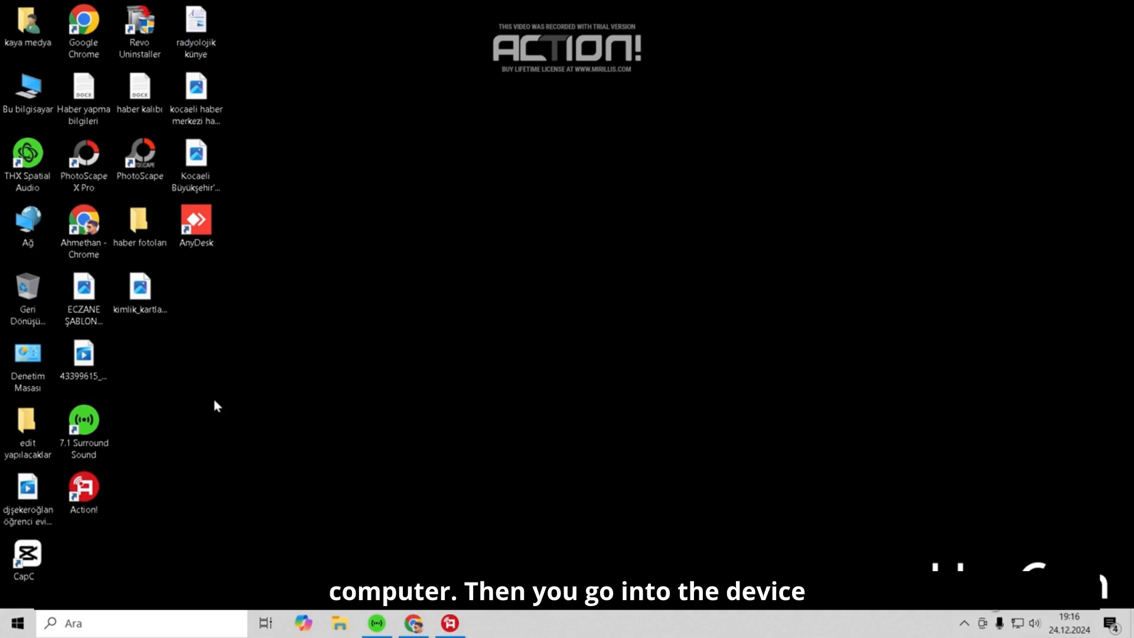
Step: Show the AMD Radeon HD 6670's actions including Cihazı kaldır, then dismiss them
type("ayarlar")
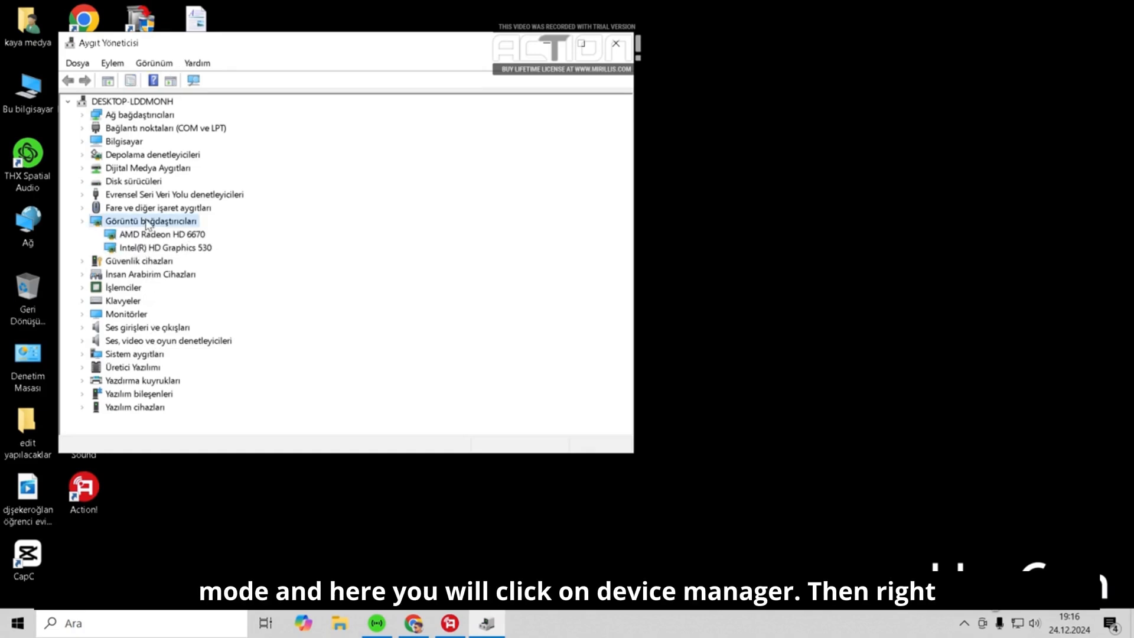
left_click(164, 233)
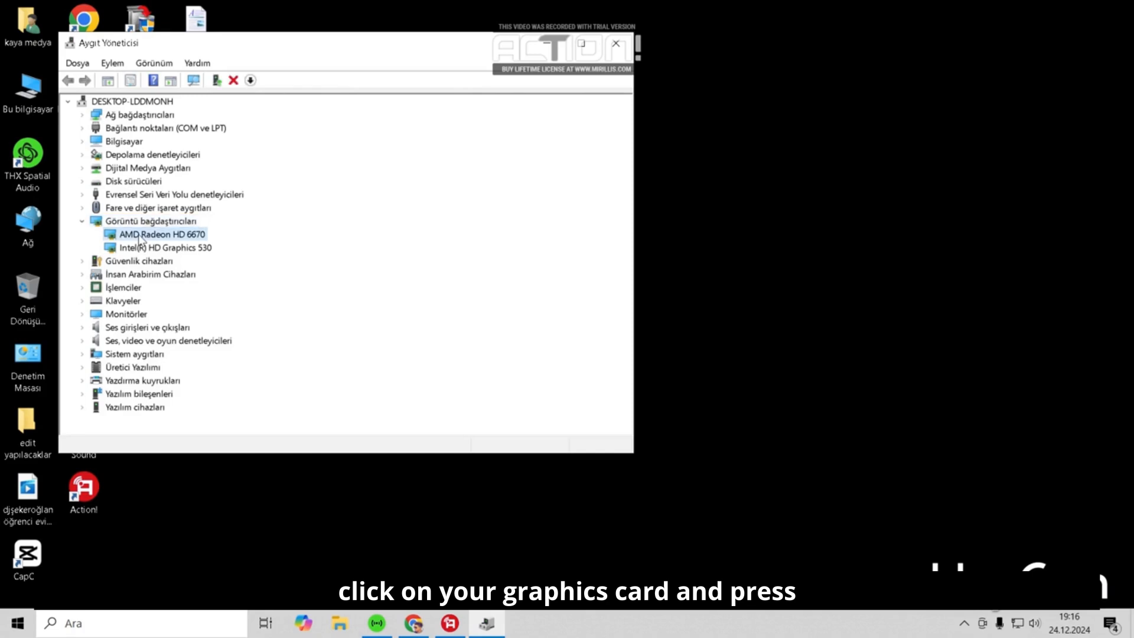
right_click(161, 233)
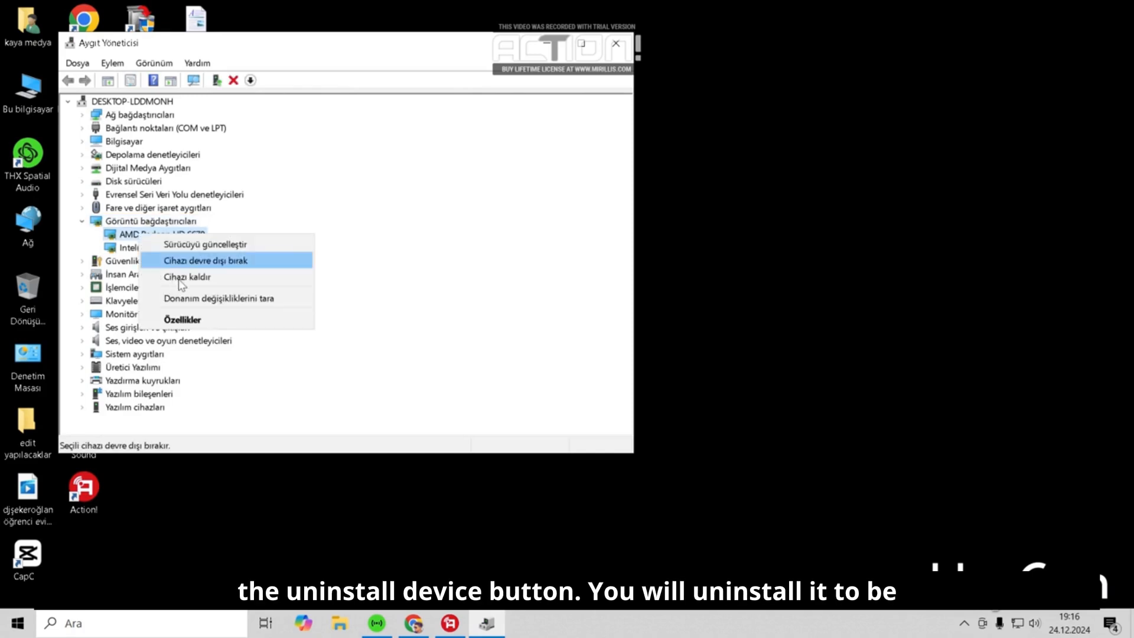
mouse_move(246, 319)
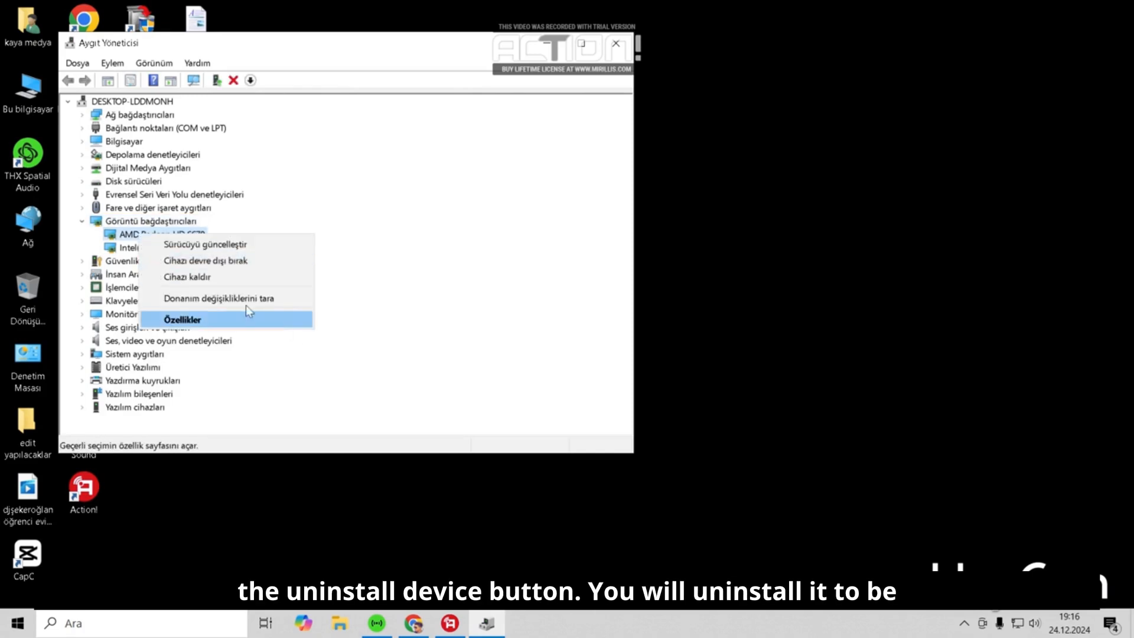
mouse_move(226, 298)
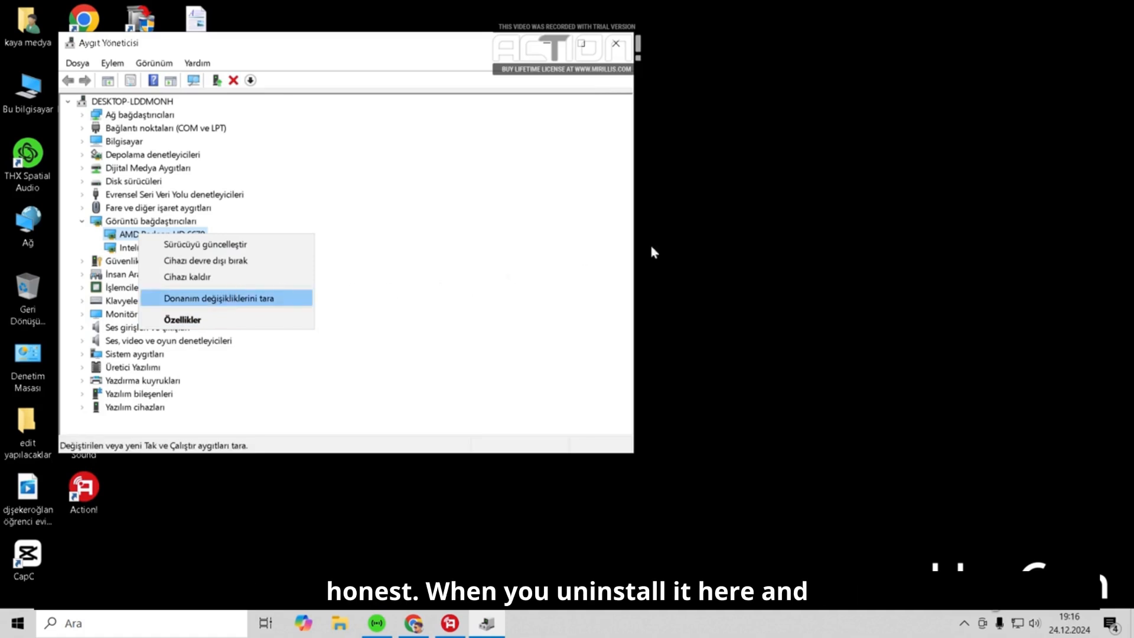
left_click(614, 43)
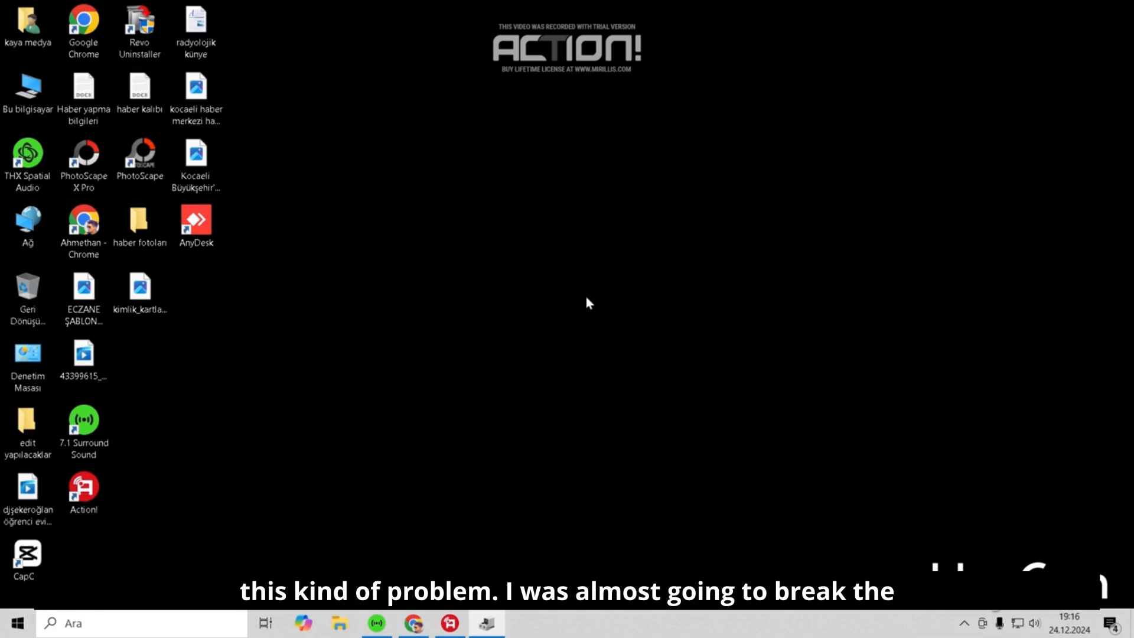
mouse_move(414, 333)
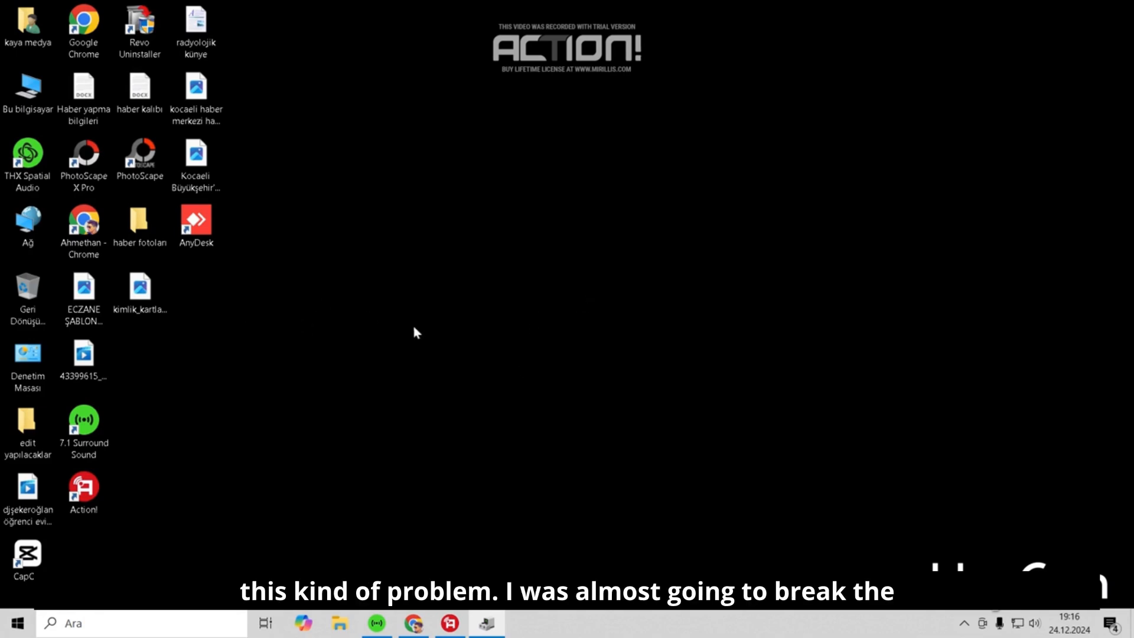
mouse_move(404, 391)
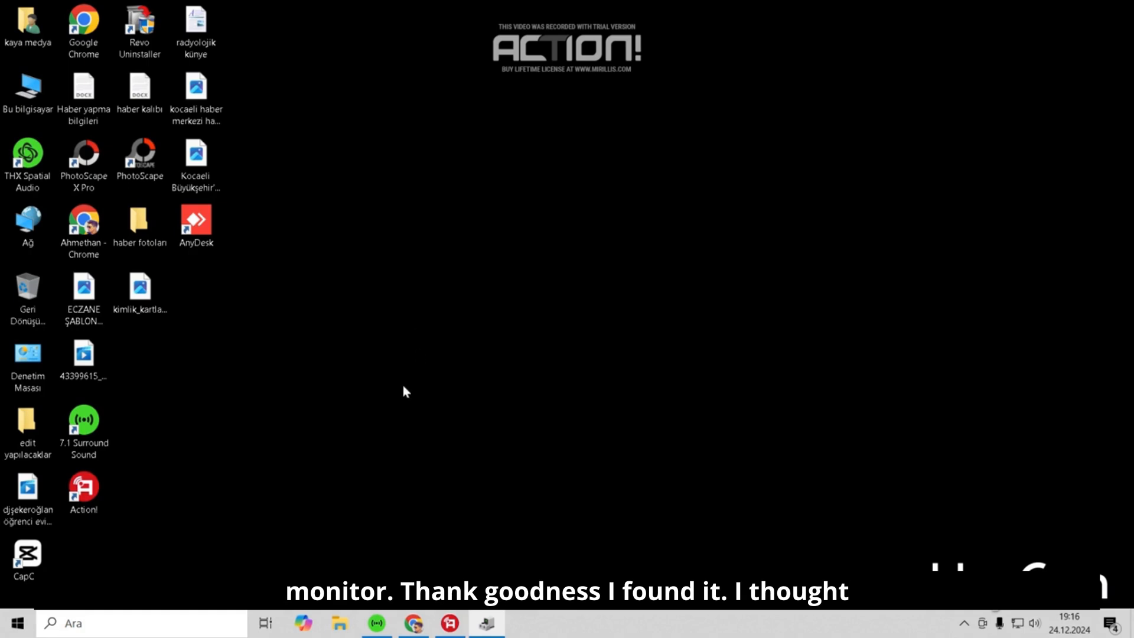
mouse_move(606, 429)
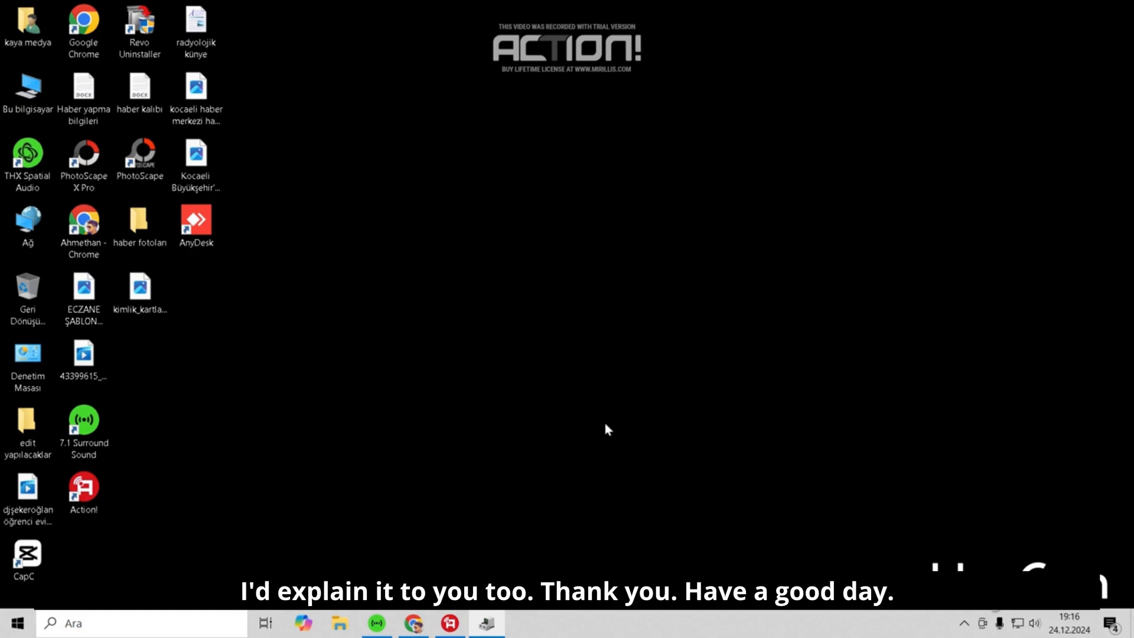